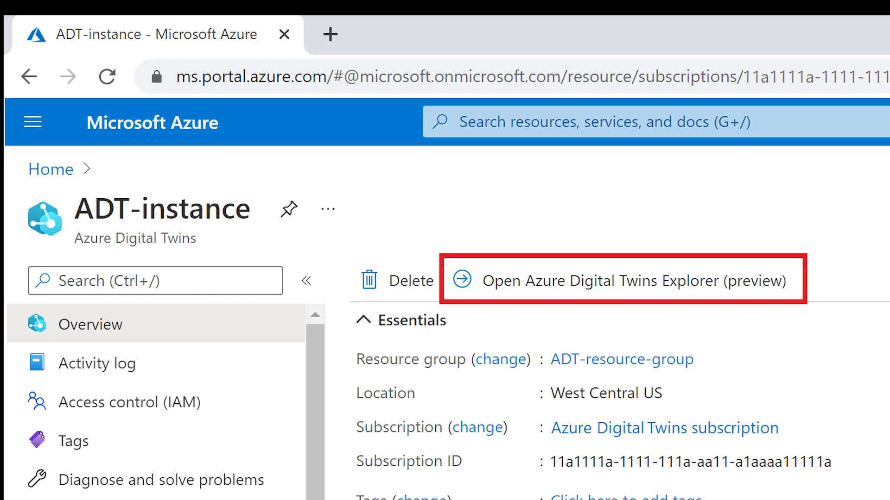
# - Launch Azure Digital Twins Explorer from the ADT-instance Overview page to show its factory twin graph
pyautogui.click(623, 280)
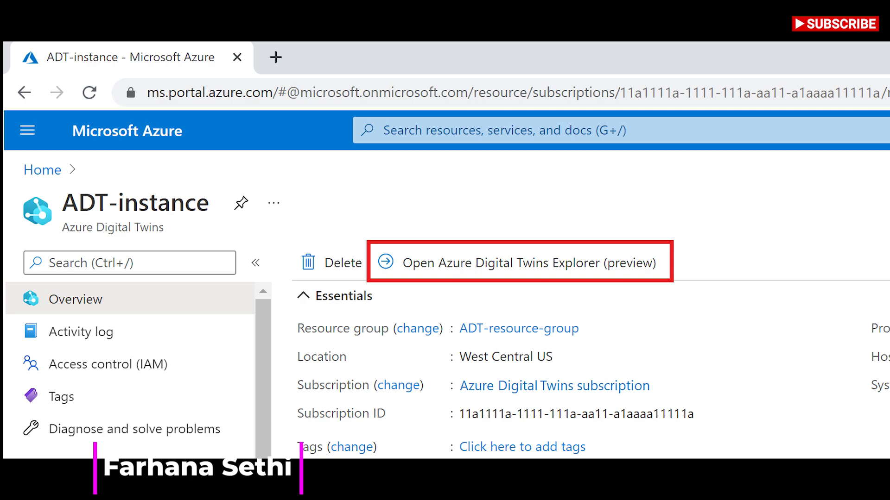
pyautogui.click(519, 262)
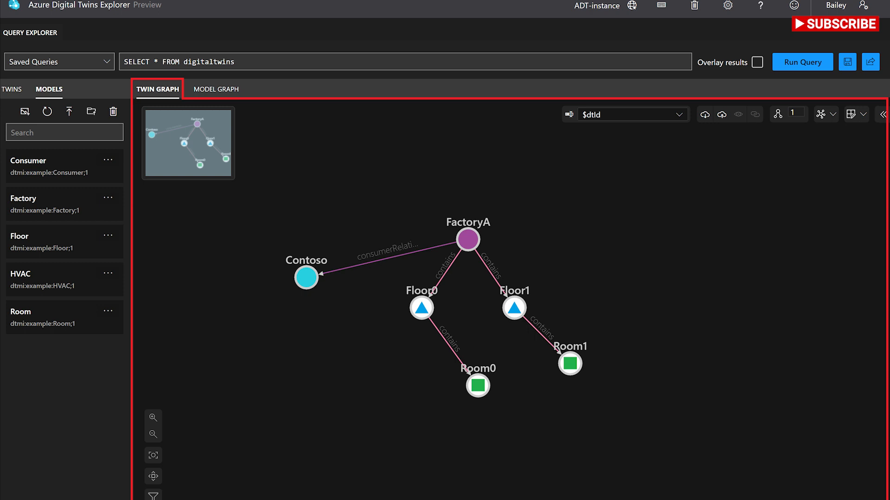
# - View Room1's twin properties, then start a data history time series for a PasteurizationMachine twin
pyautogui.click(570, 363)
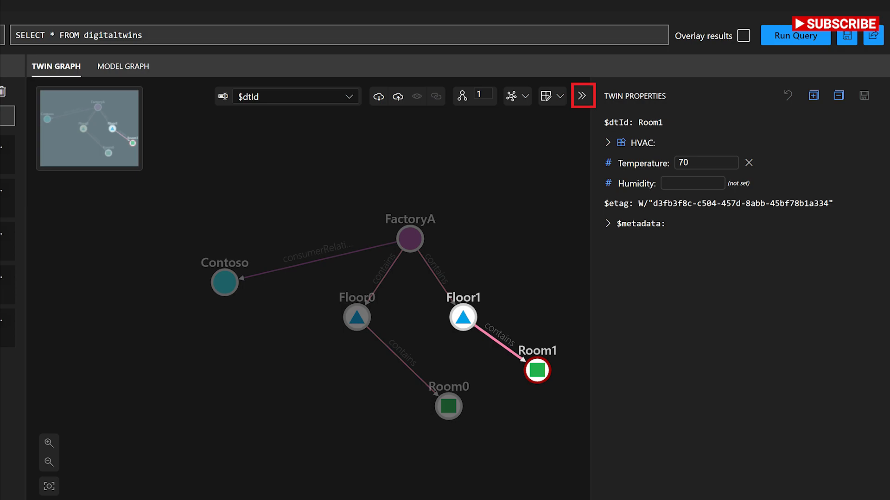
pyautogui.click(448, 406)
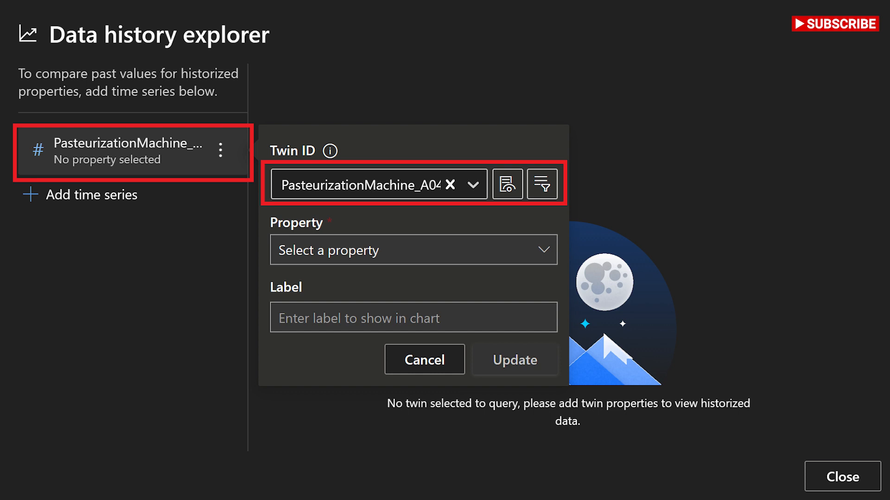
# - Chart PasteurizationMachine_A04's PrimaryTwin.PercentFull, cast to number, over the last 15 minutes
pyautogui.click(414, 249)
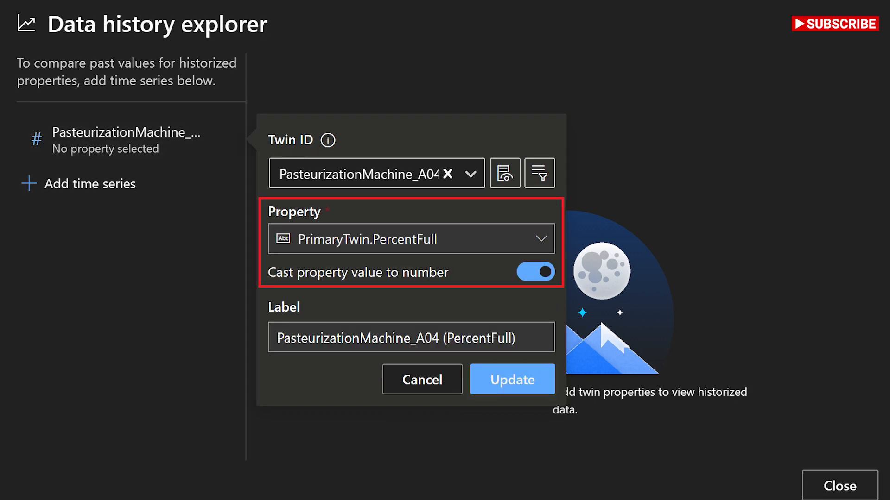
pyautogui.click(510, 379)
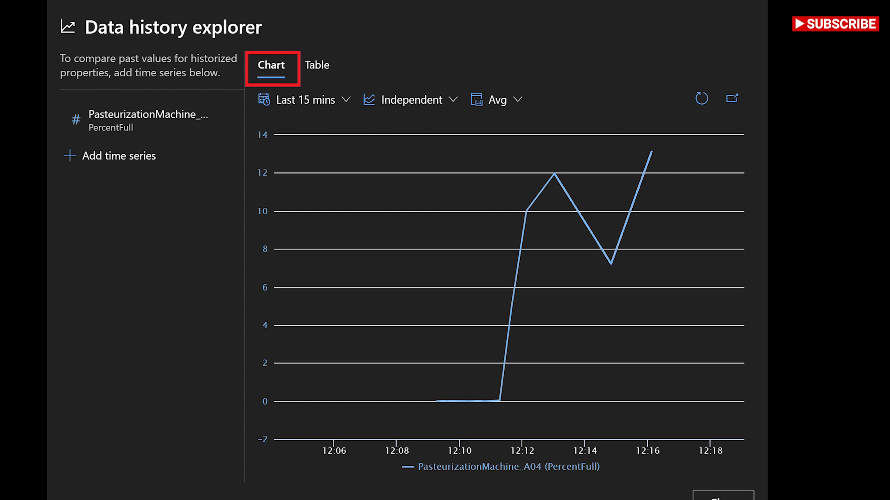
# - Leave the data history explorer and list the twin display-name choices ($dtId, FactoryId, FactoryName, Tags)
pyautogui.scroll(-3)
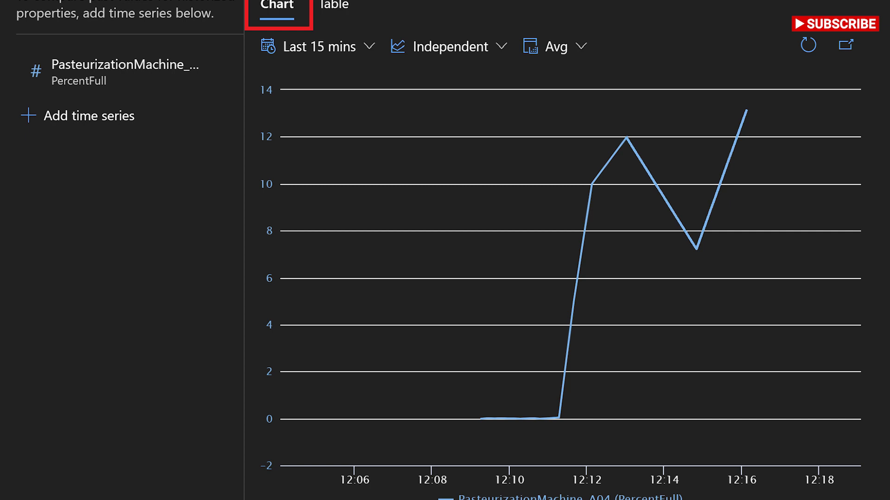
pyautogui.click(334, 5)
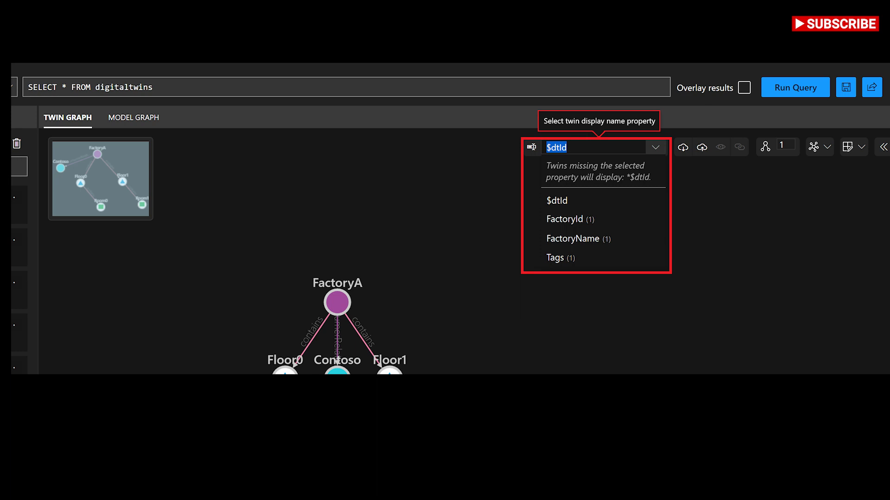
# - Show the Consumer model's options menu with Upload Model image and Create a Twin
pyautogui.click(777, 112)
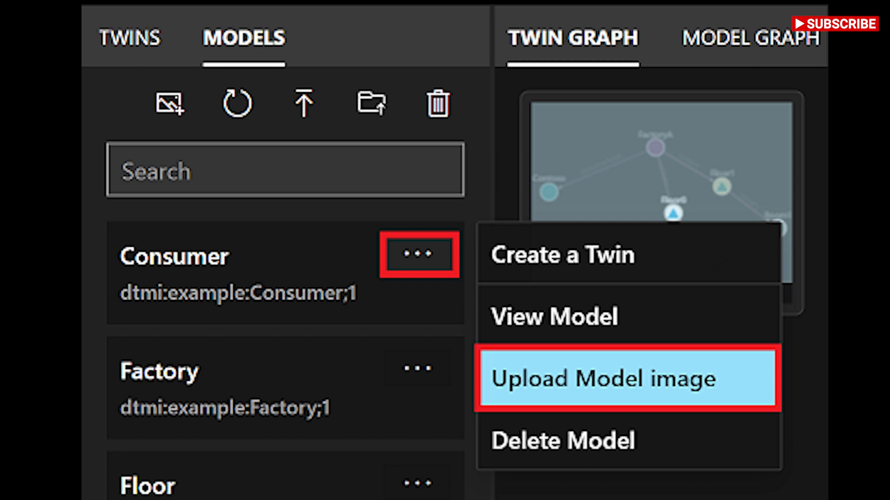
# - Start a Consumer model image upload, refresh models, and reach the SELECT * FROM DIGITALTWINS query docs
pyautogui.scroll(-3)
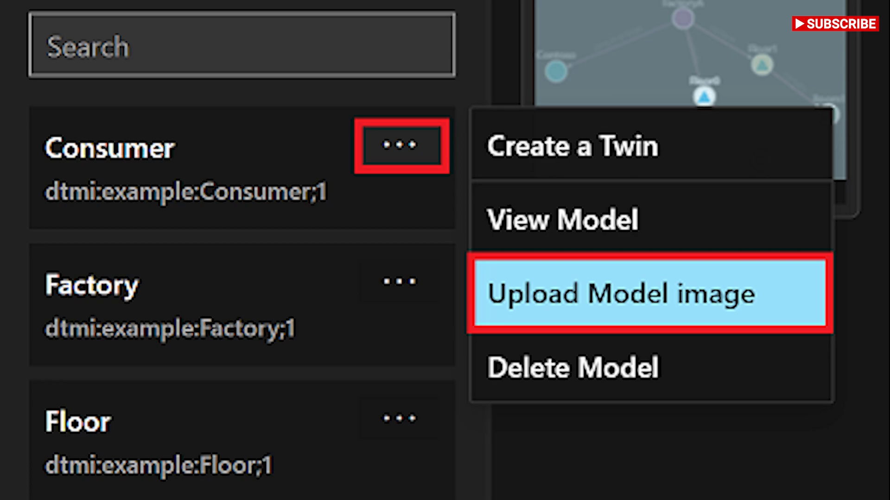
pyautogui.click(618, 294)
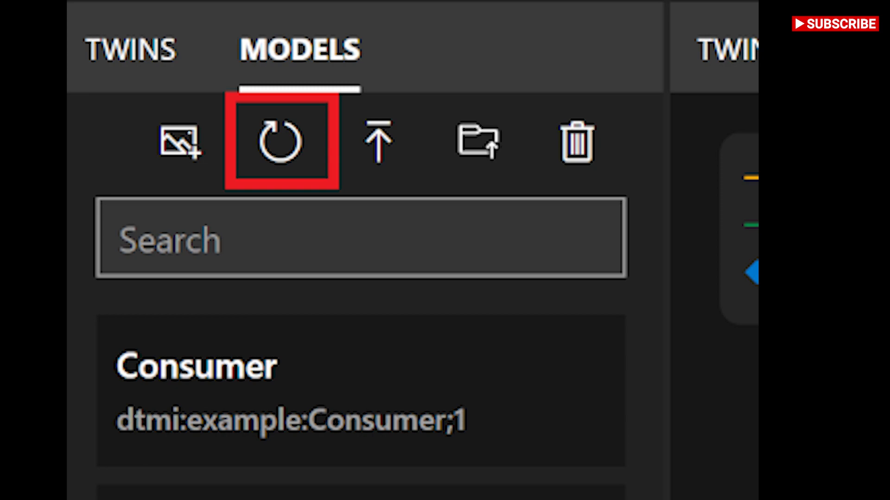
pyautogui.scroll(-3)
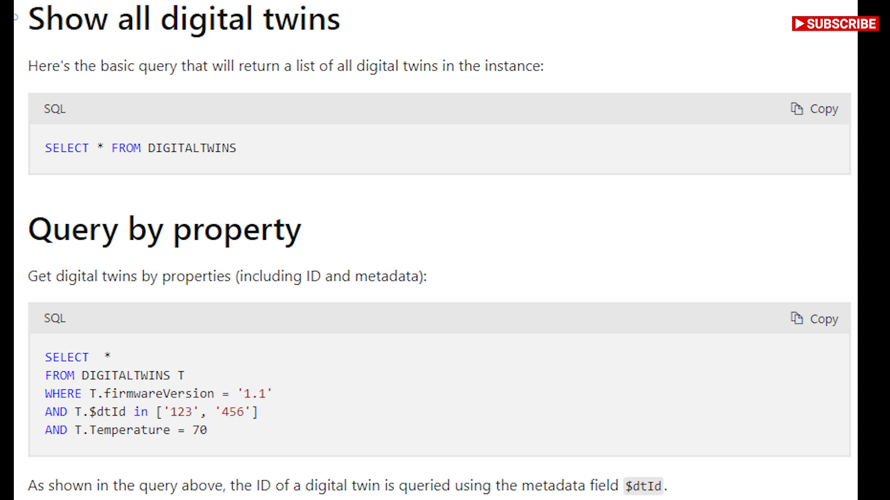
# - Scroll past the IS_DEFINED and IS_NUMBER examples to the Query by relationship section
pyautogui.scroll(-3)
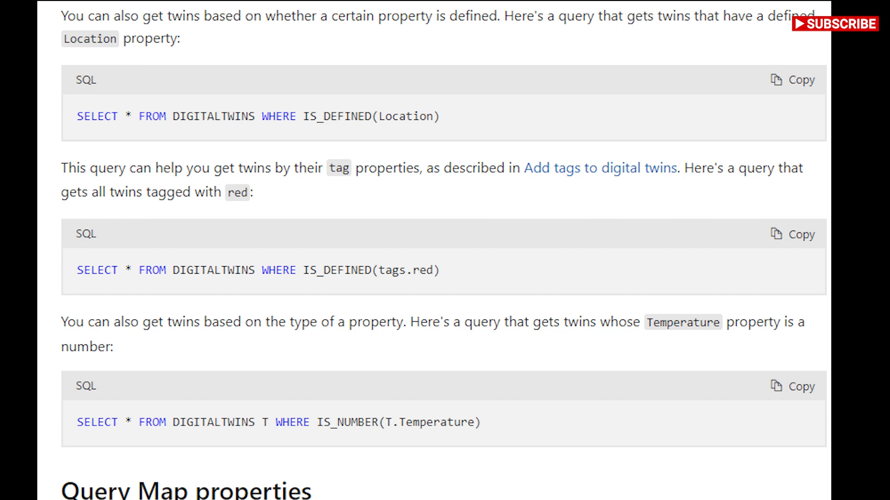
pyautogui.scroll(-3)
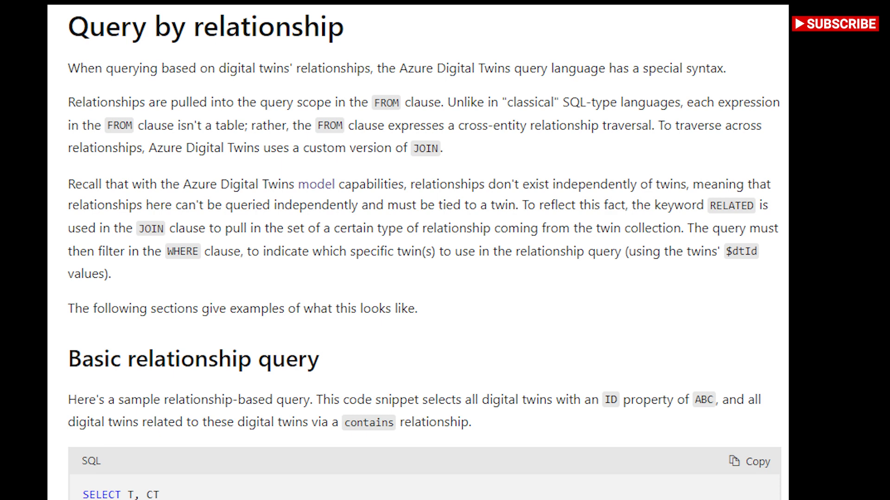
# - Scroll through multiple JOINs and running queries via the API to the C# Query with paging example
pyautogui.scroll(-3)
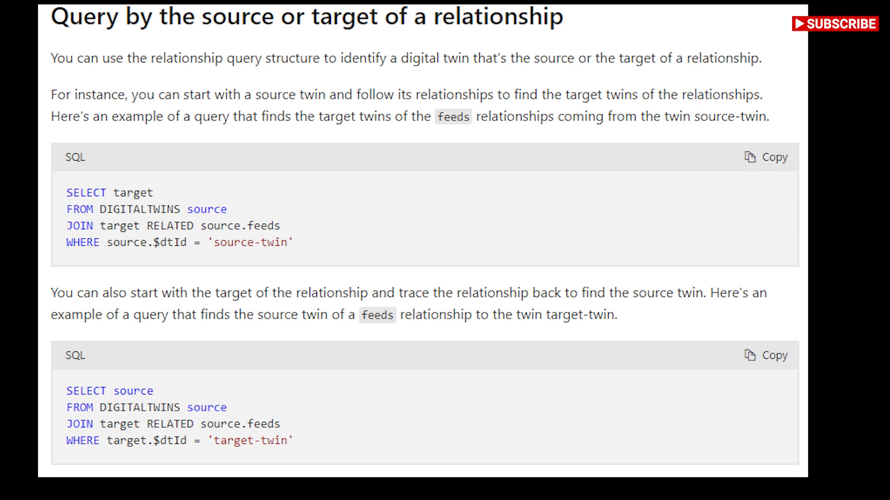
pyautogui.scroll(-3)
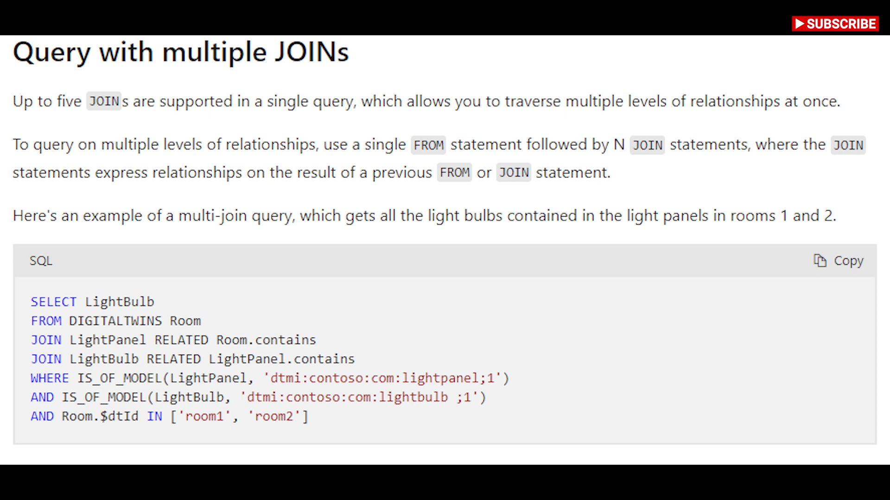
pyautogui.scroll(-3)
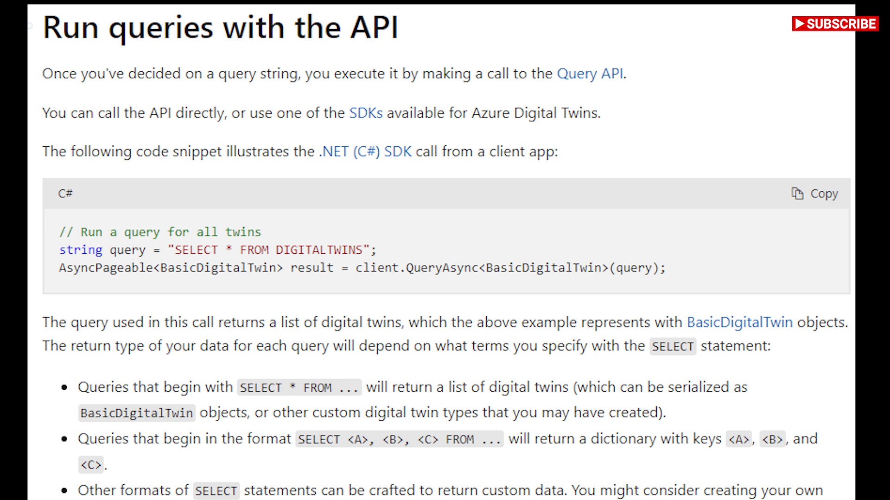
pyautogui.scroll(-3)
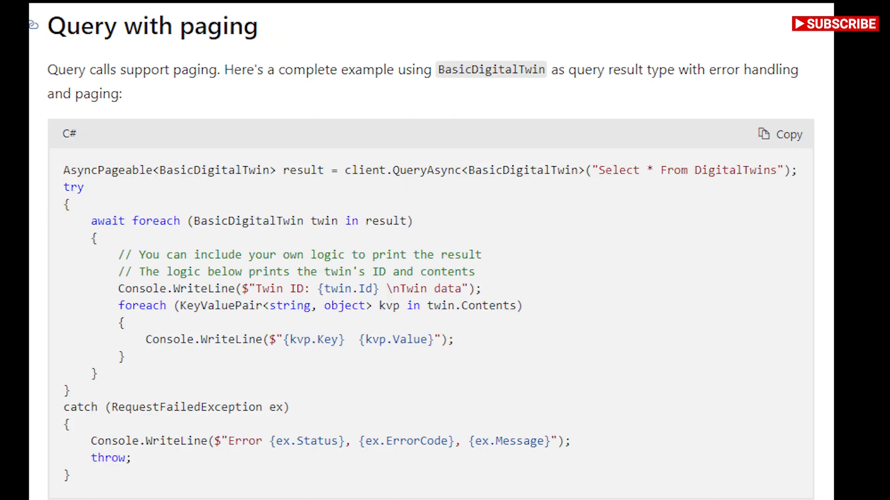